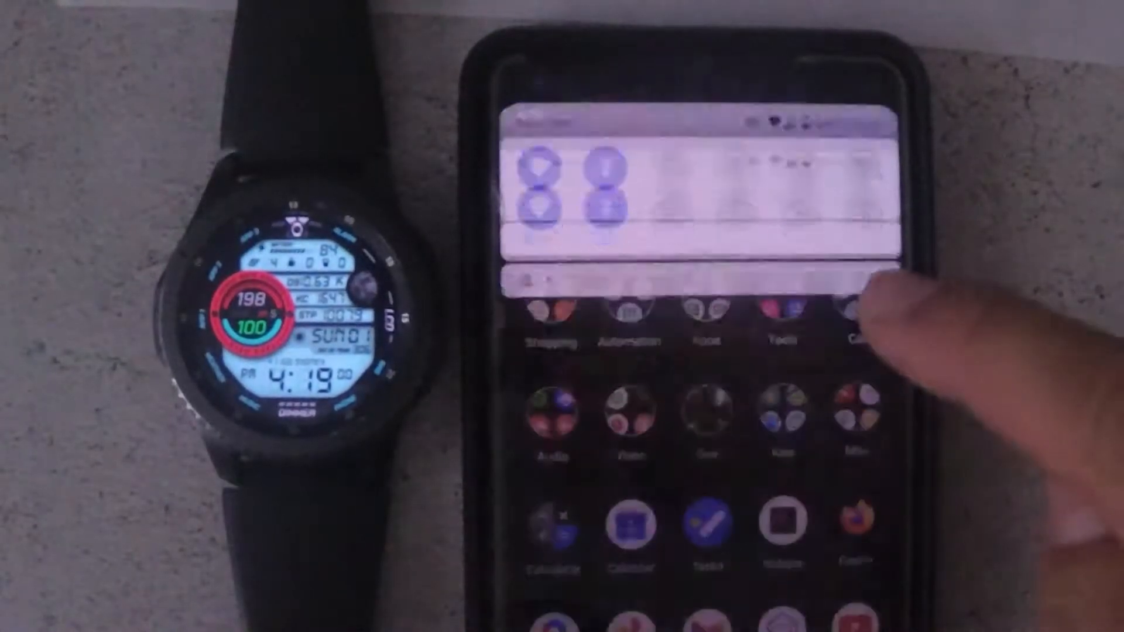
Launch the Galaxy Wearable (Gear S3) app from the phone's app drawer
{"action": "left_click", "coordinate": [846, 316]}
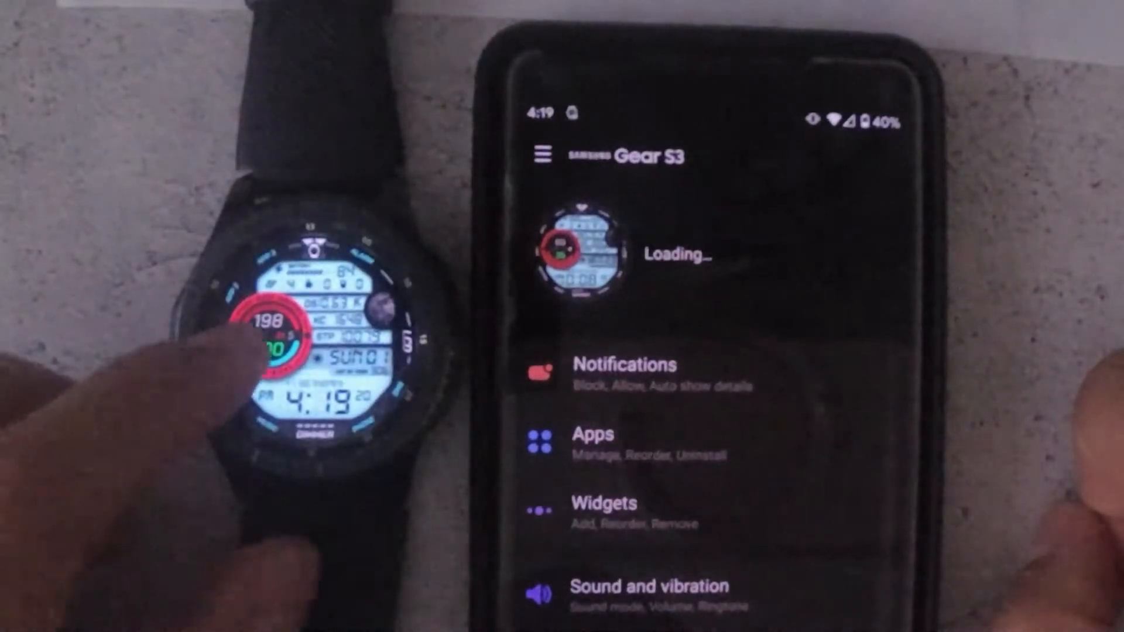
Wake the watch and accept the 'Connect using Bluetooth?' prompt so battery shows 83%
{"action": "left_click", "coordinate": [301, 337]}
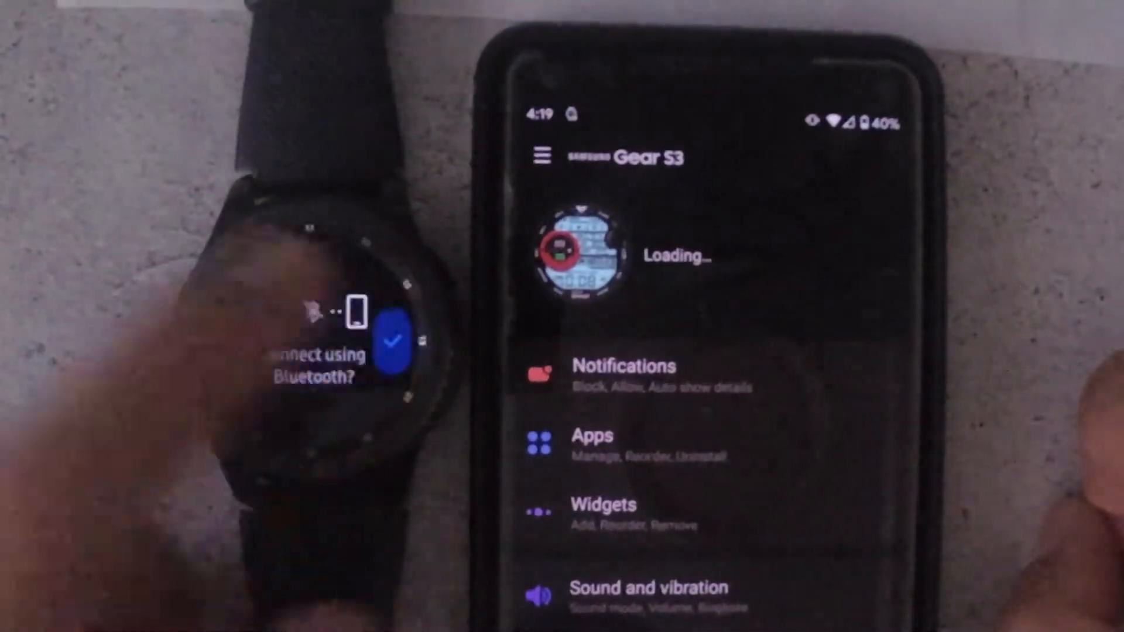
{"action": "left_click", "coordinate": [393, 339]}
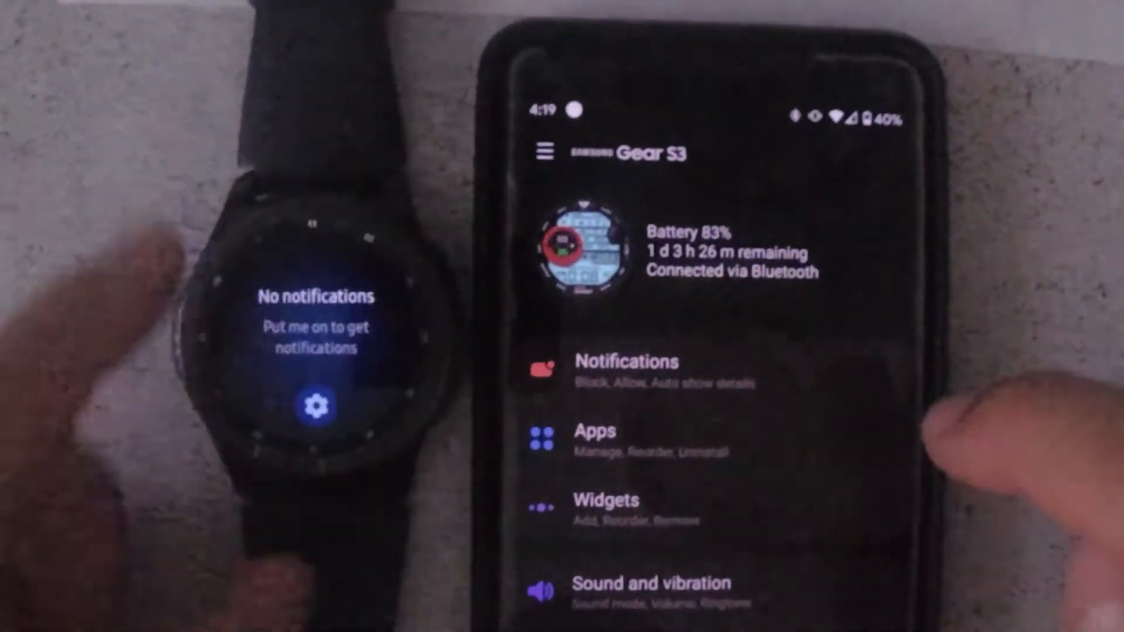
{"action": "left_click", "coordinate": [626, 361]}
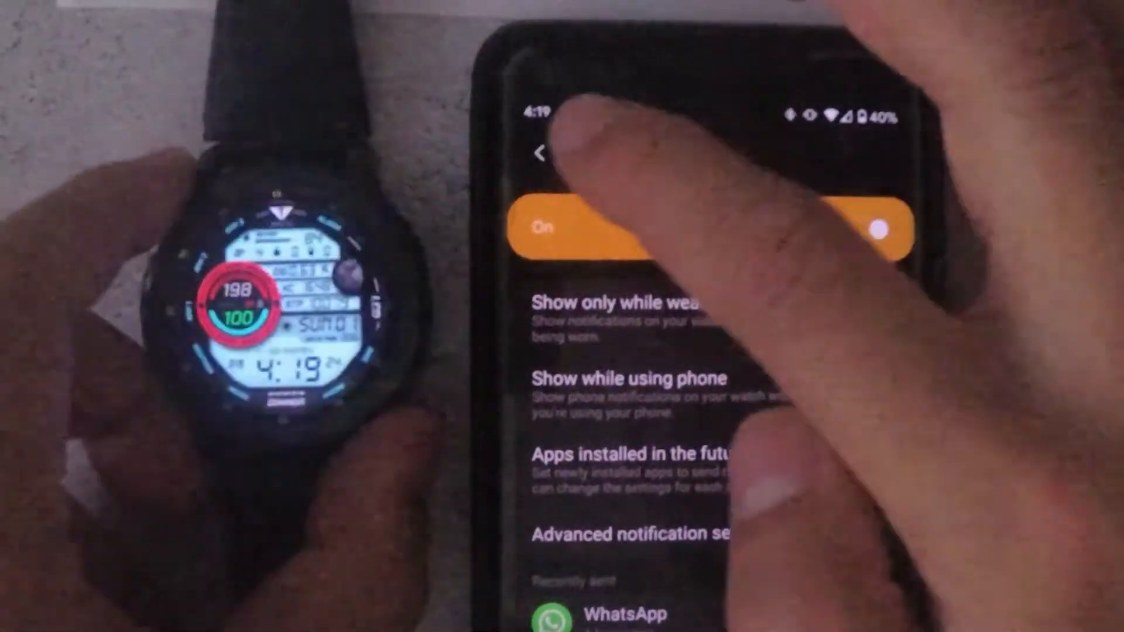
{"action": "left_click", "coordinate": [542, 154]}
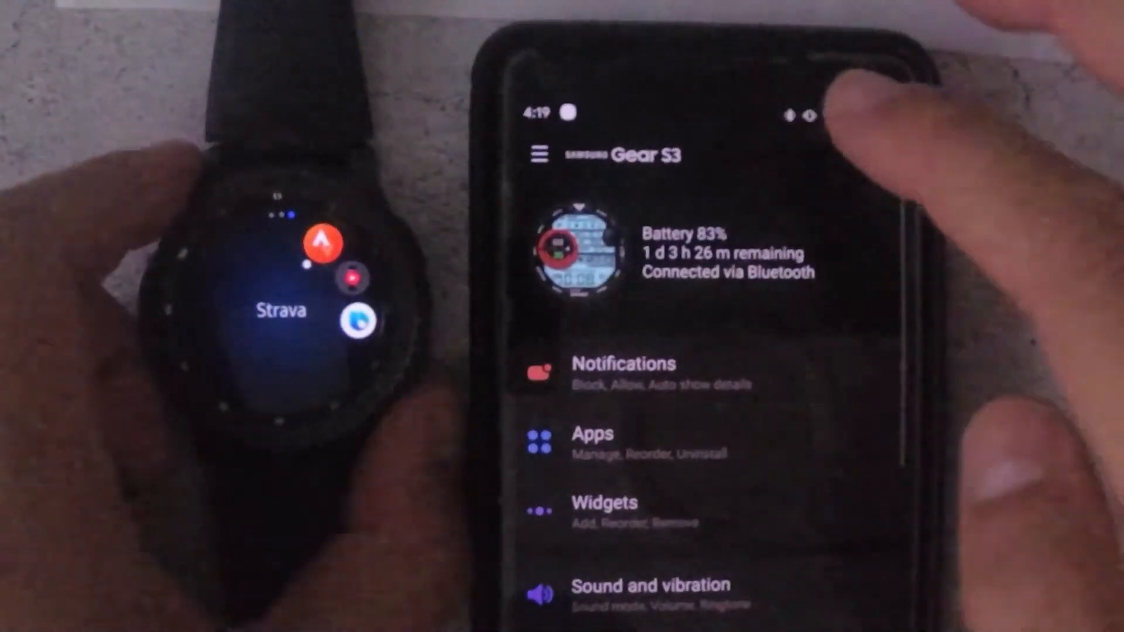